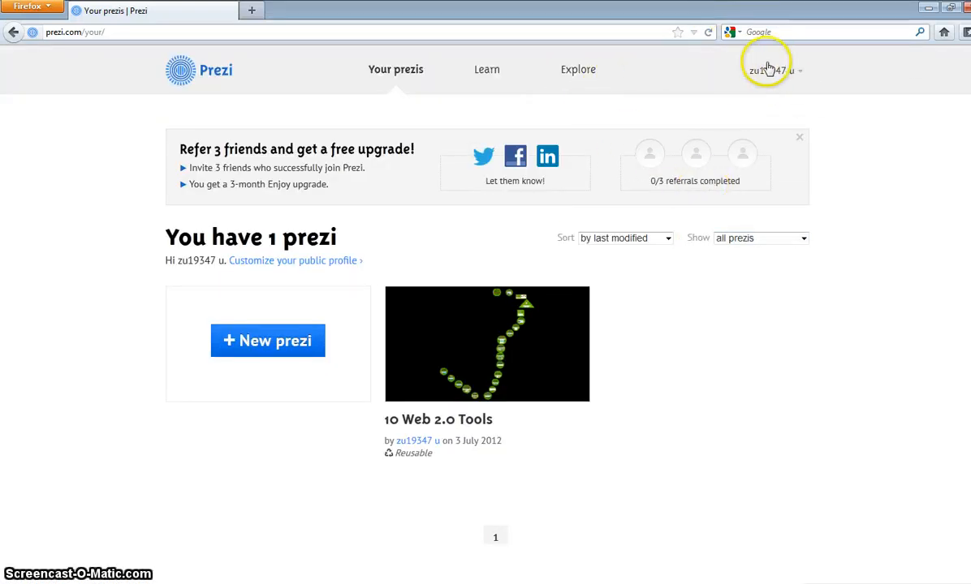
mouse_move(394, 69)
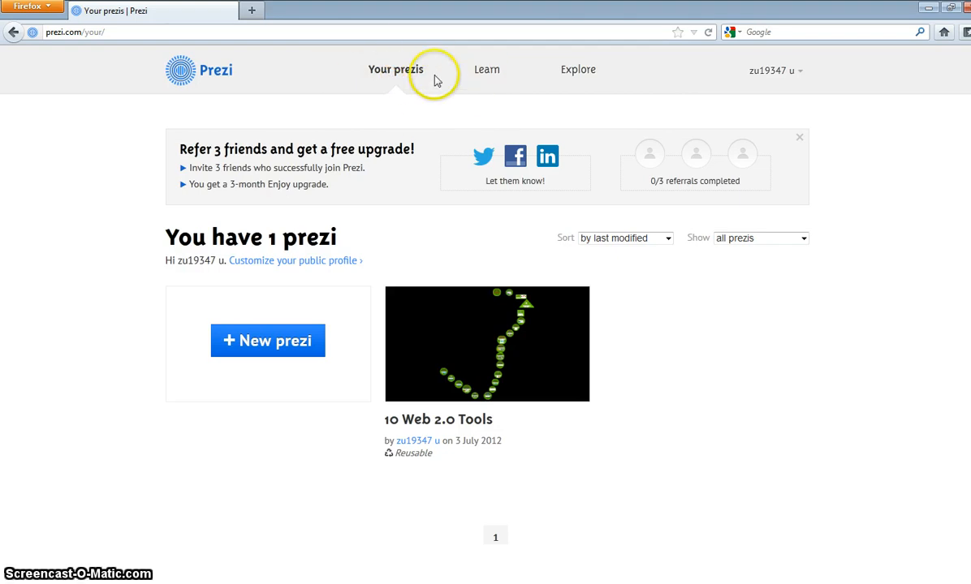
mouse_move(578, 69)
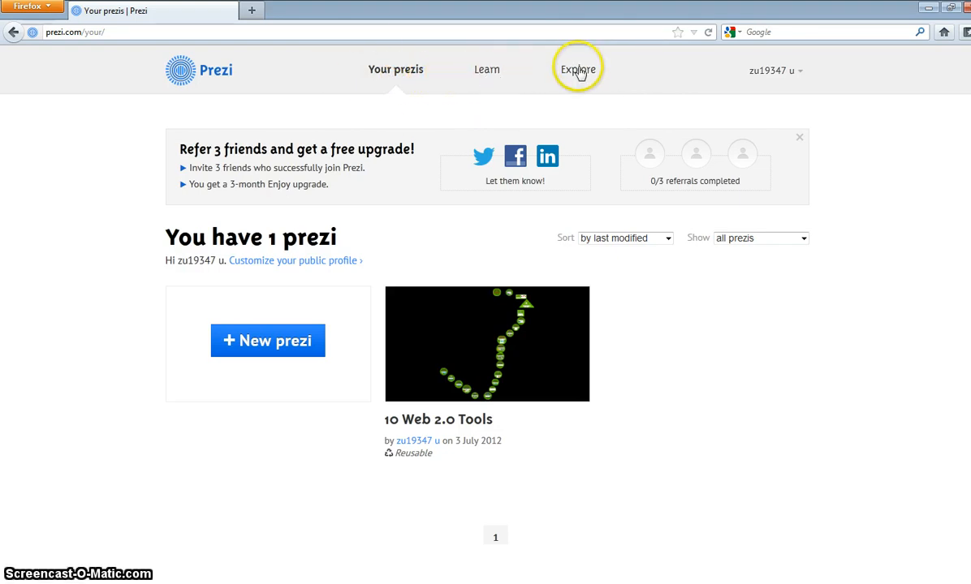
- Create a new prezi from the Your prezis page with + New prezi
left_click(267, 340)
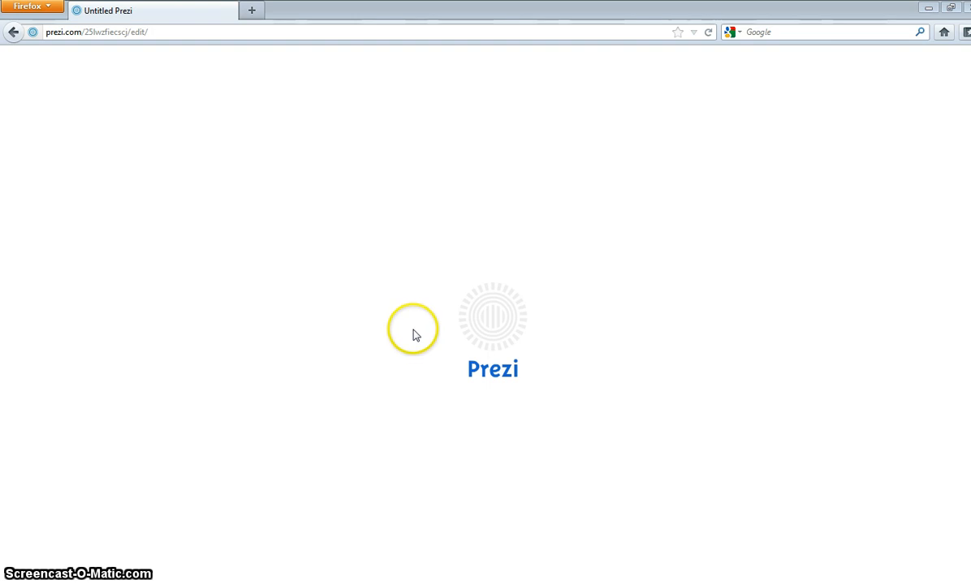
mouse_move(382, 357)
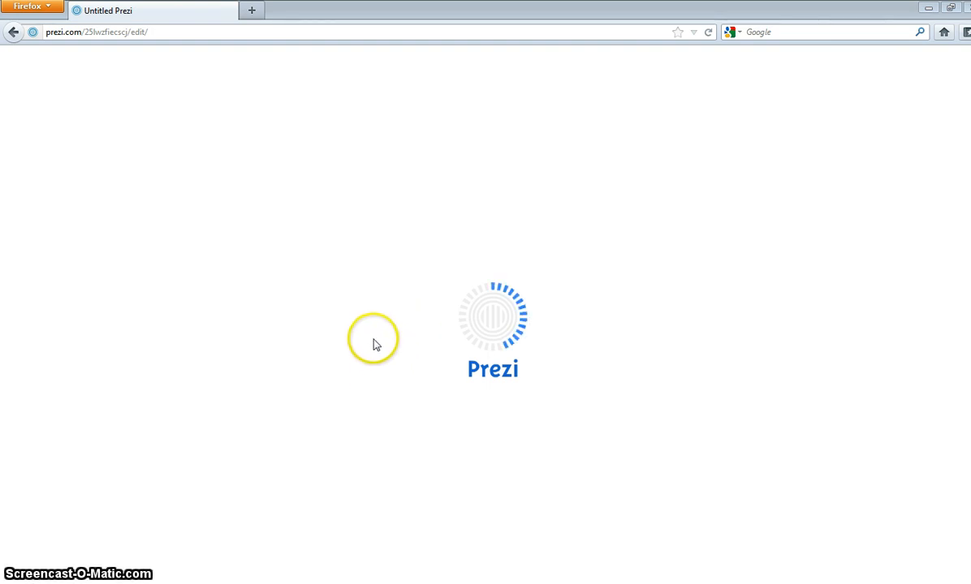
mouse_move(473, 361)
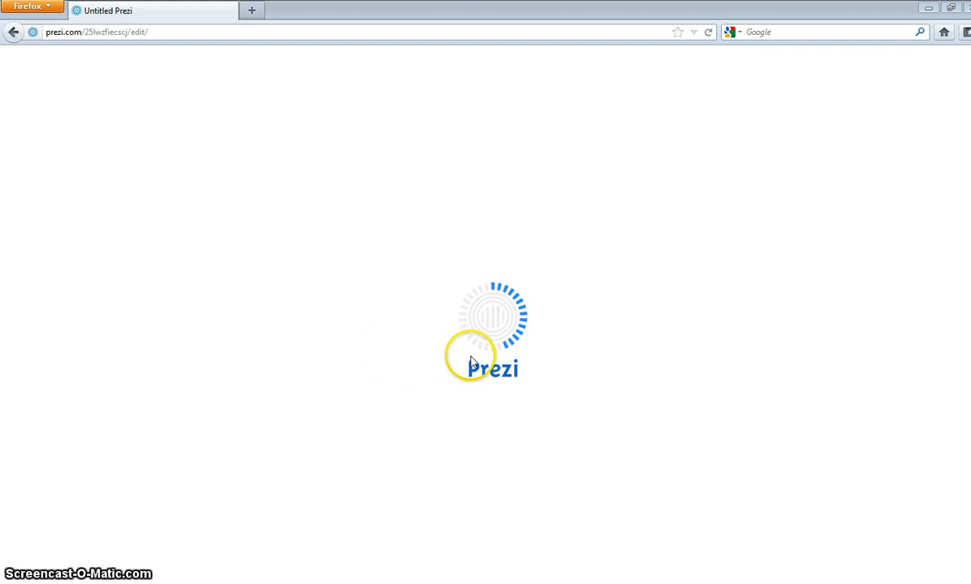
mouse_move(526, 298)
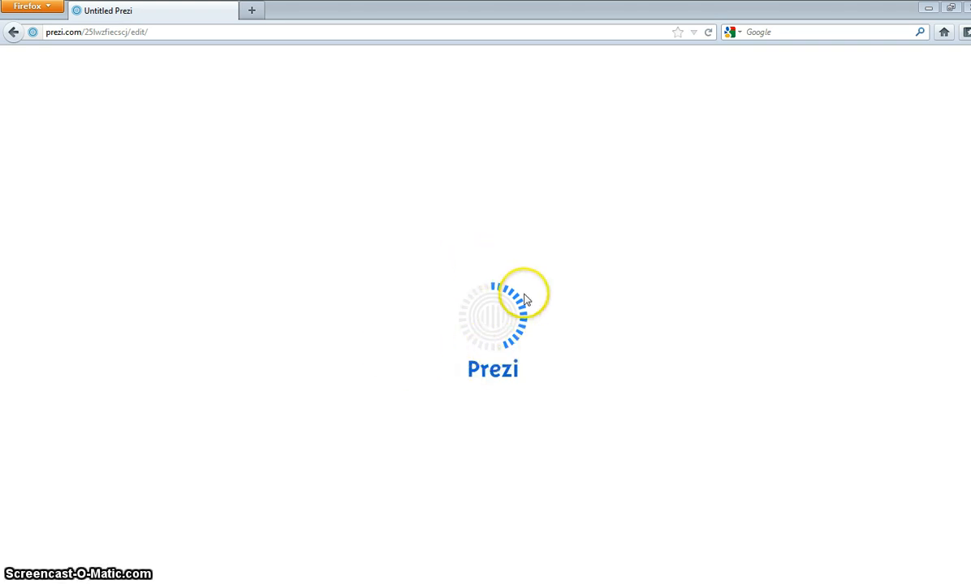
mouse_move(558, 325)
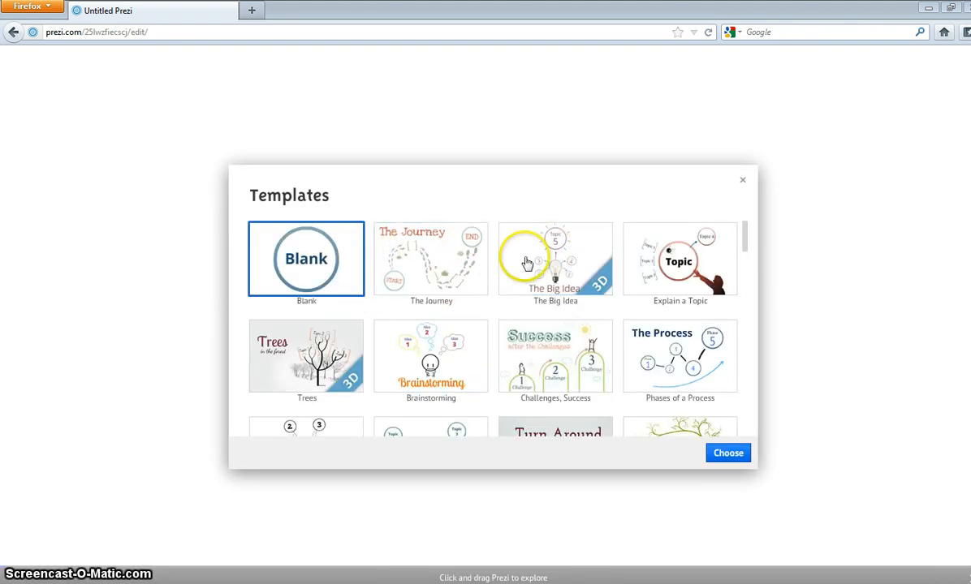
mouse_move(676, 365)
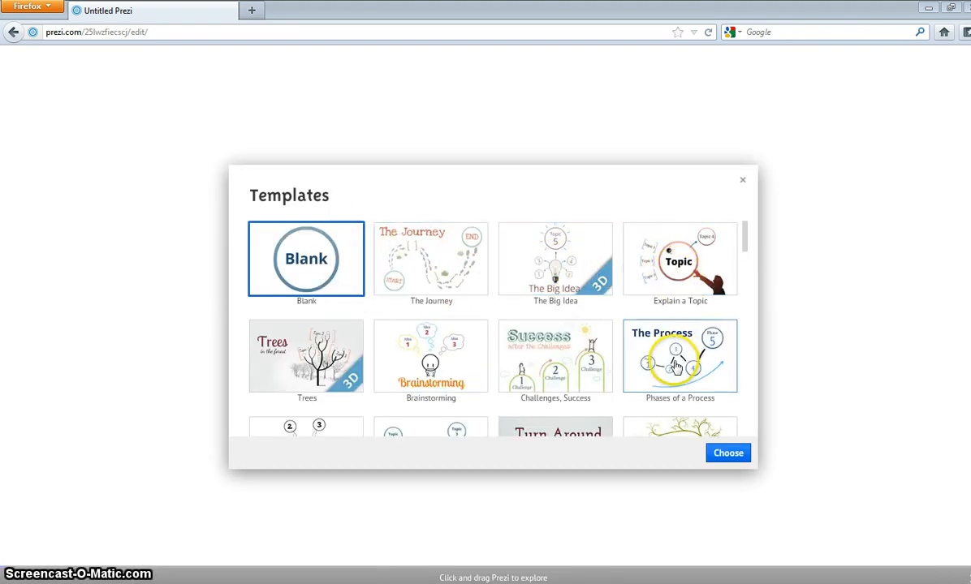
mouse_move(745, 243)
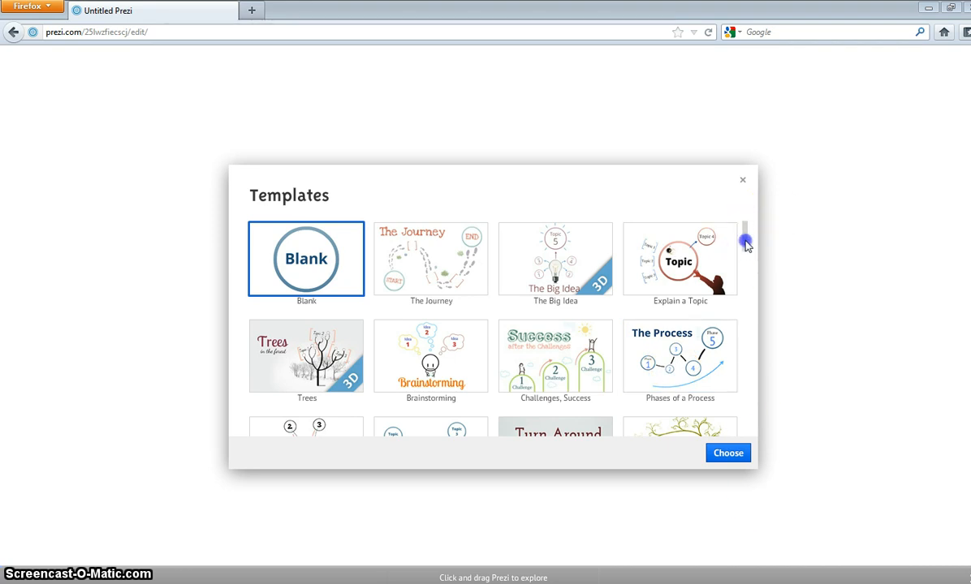
- Scroll the Templates dialog down and choose the Free Fall template
scroll("down", 3)
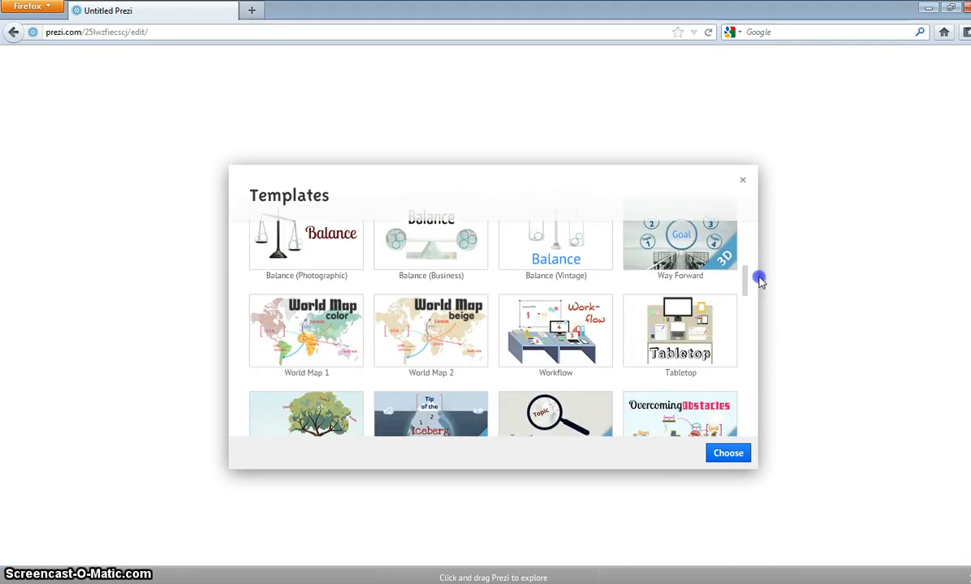
scroll("down", 3)
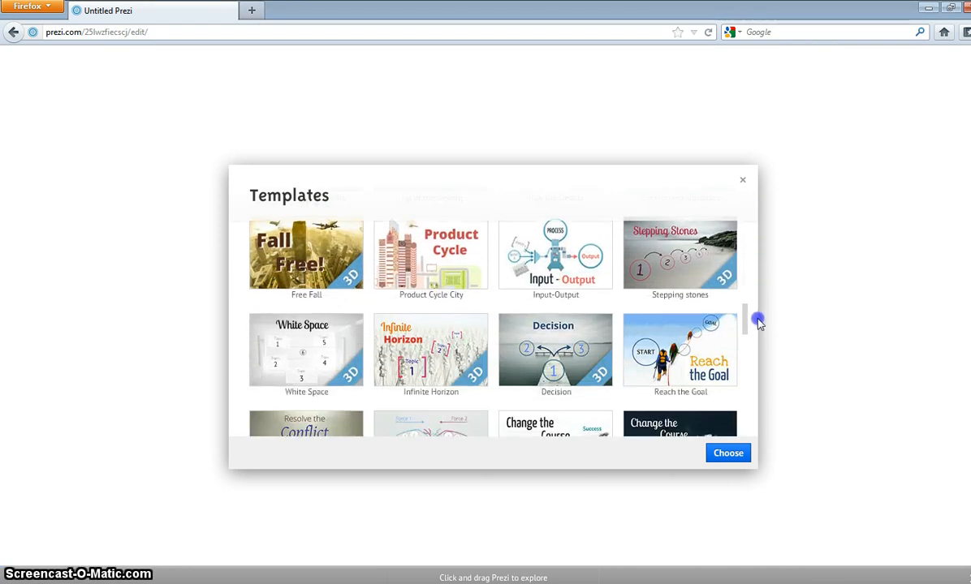
scroll("down", 3)
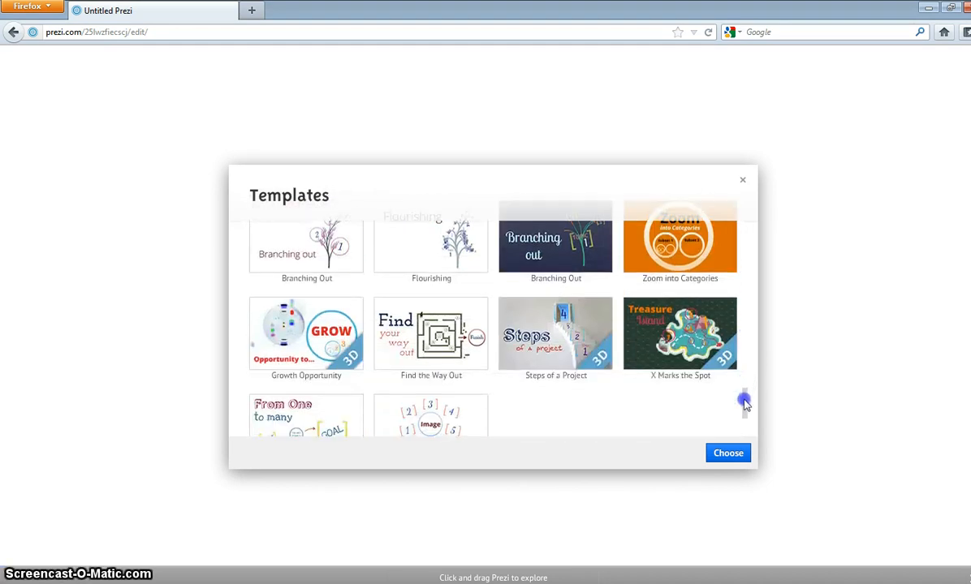
scroll("down", 3)
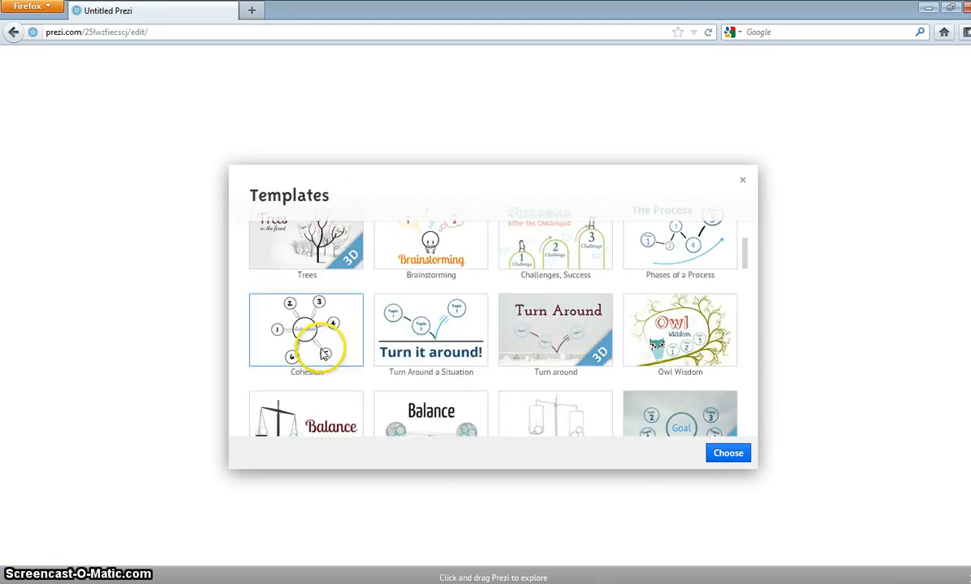
scroll("down", 3)
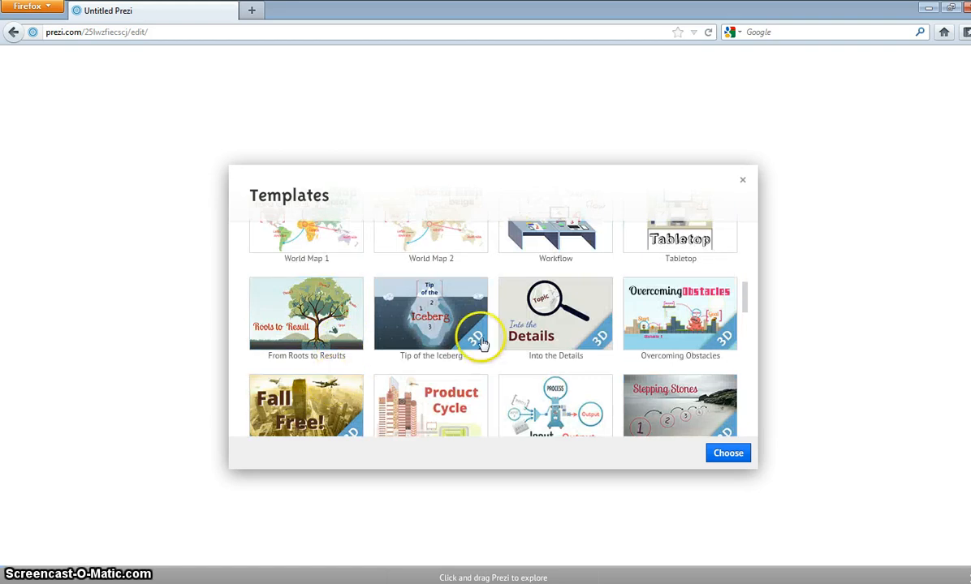
scroll("down", 3)
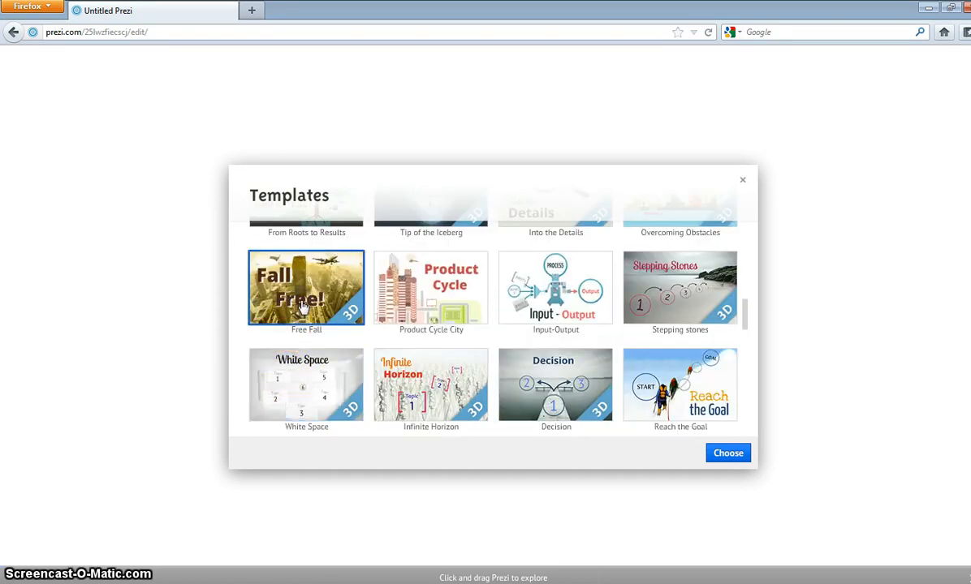
left_click(727, 453)
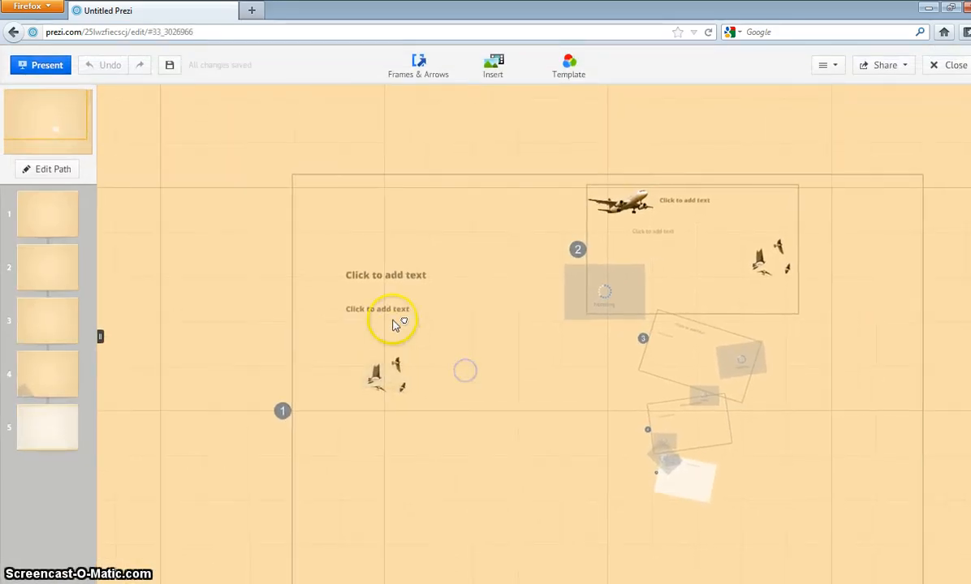
- Dismiss the How to start overlay with Start editing once Free Fall loads
left_click(377, 310)
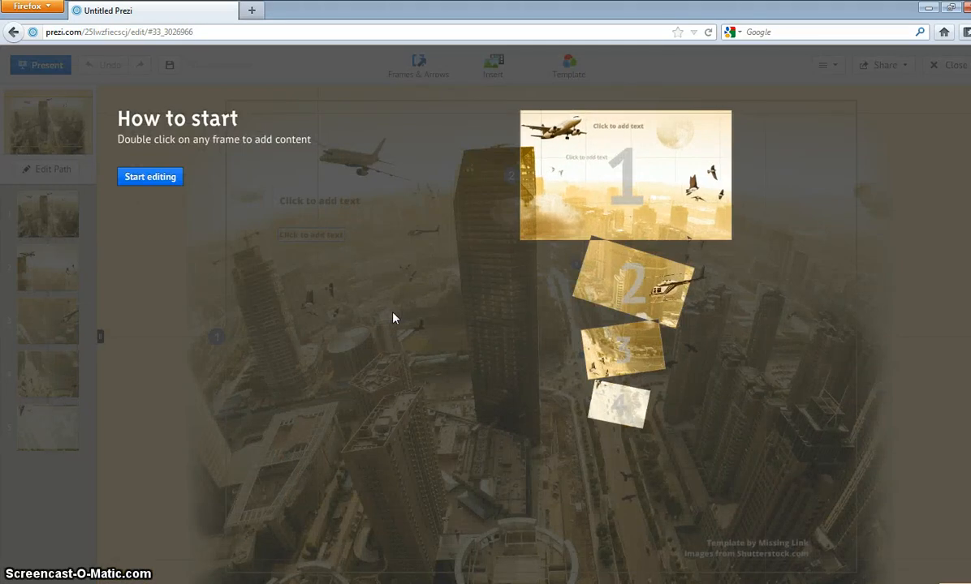
left_click(150, 176)
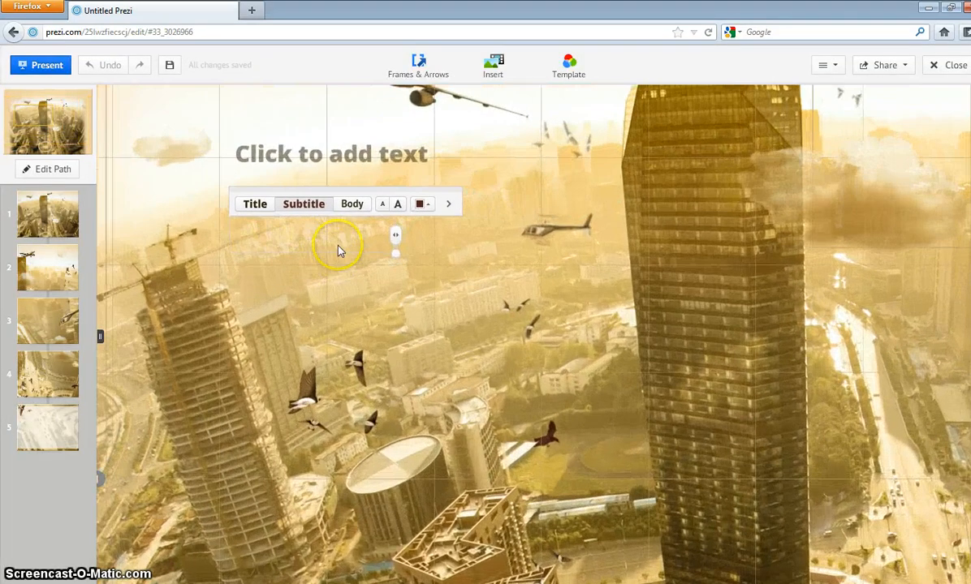
mouse_move(339, 239)
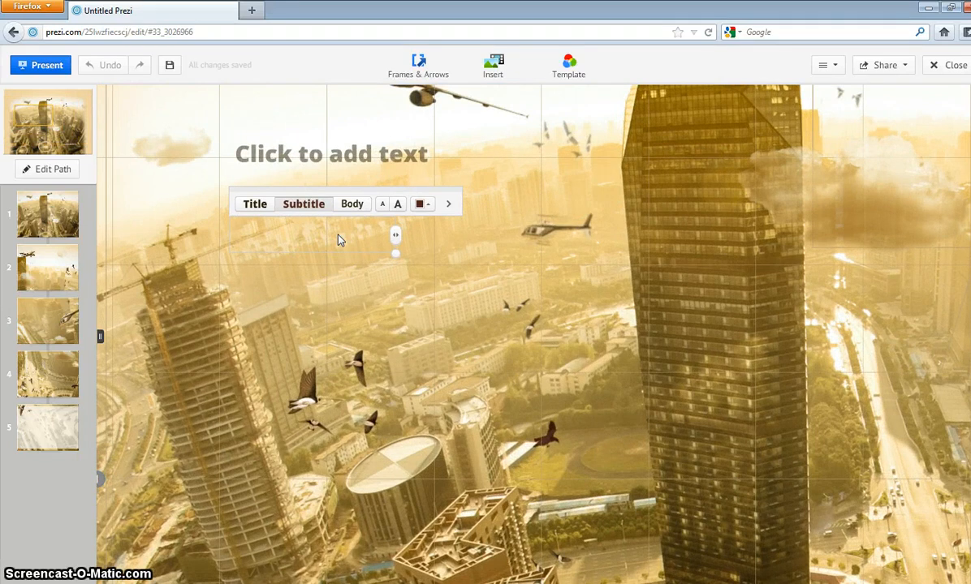
- Type 'Prezi' into the first frame's subtitle text box
type("P")
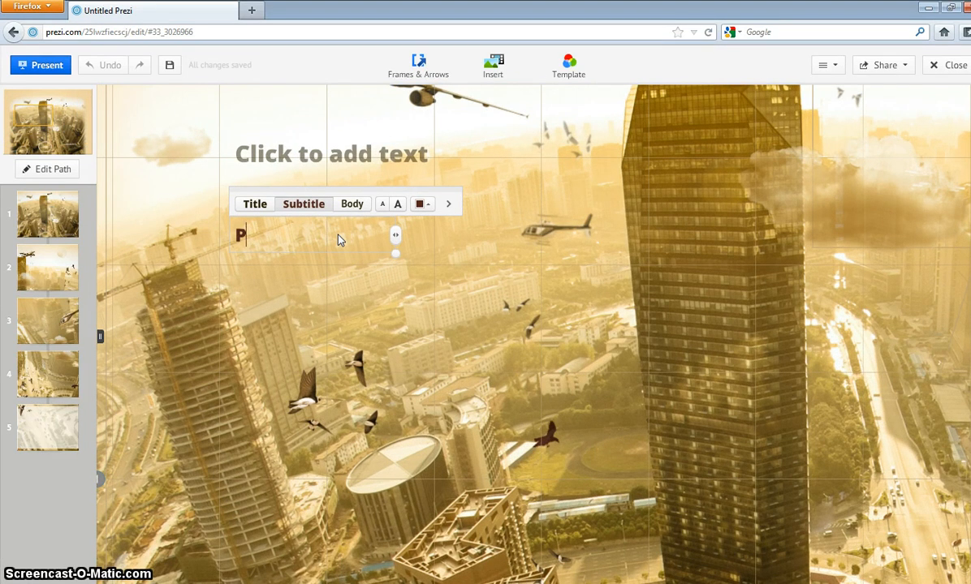
type("re")
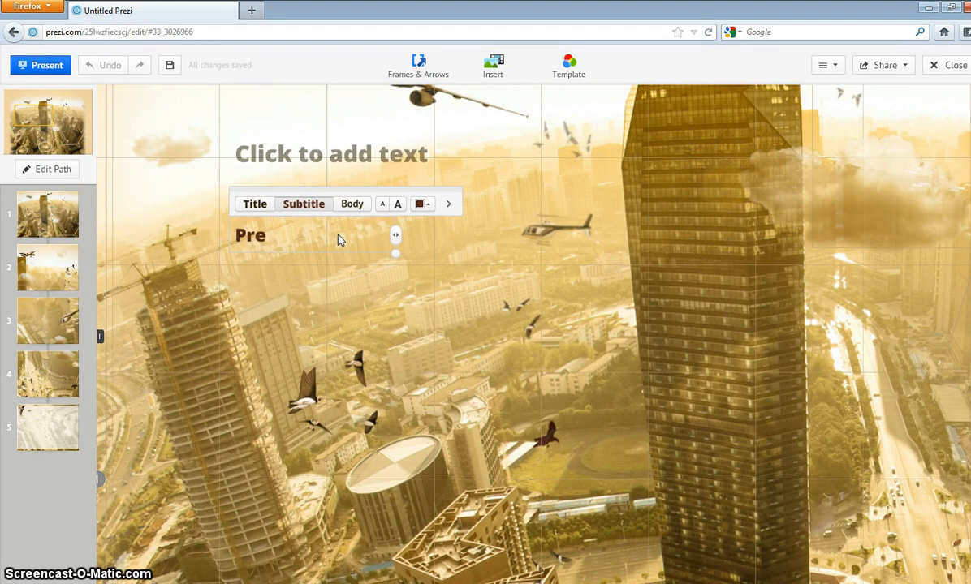
type("zi")
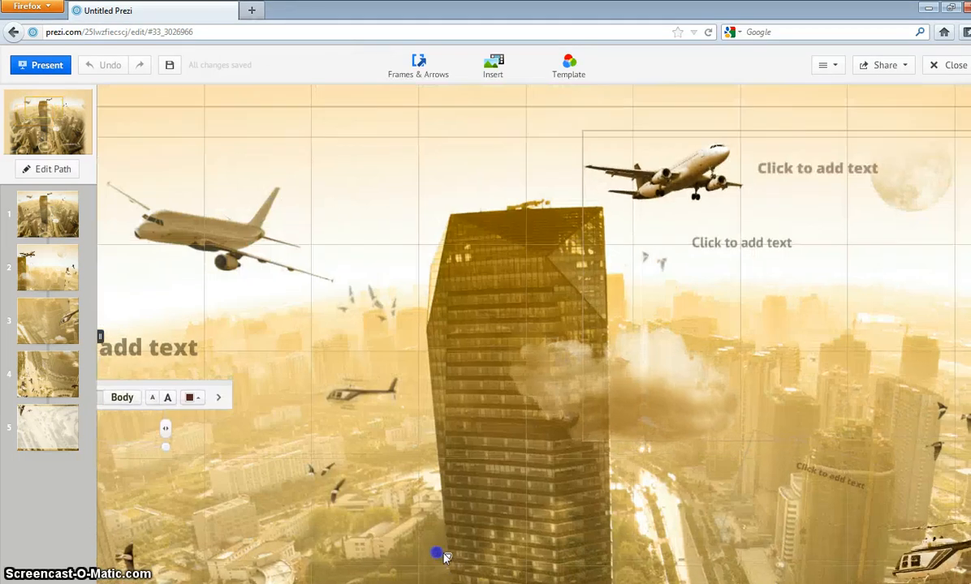
left_click(493, 65)
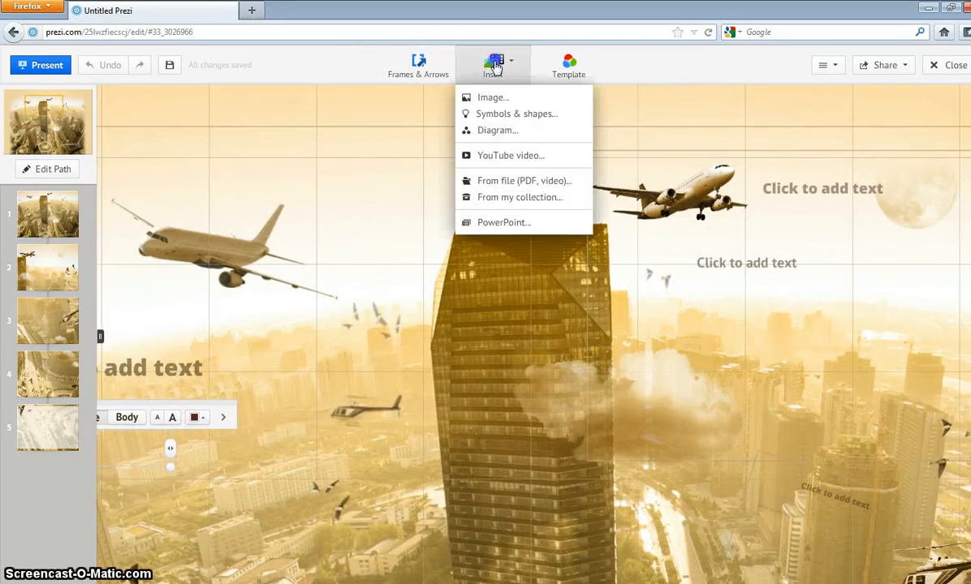
mouse_move(523, 114)
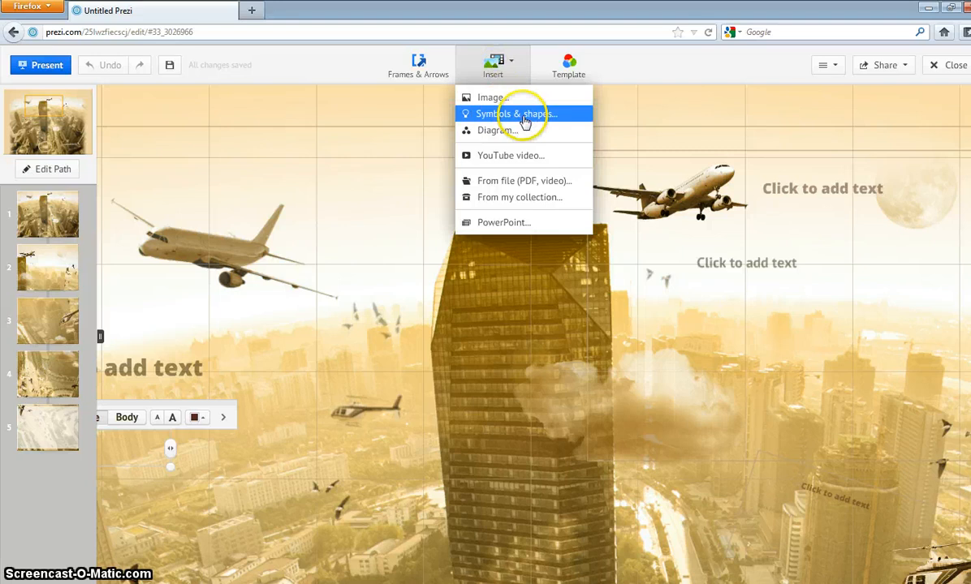
mouse_move(509, 155)
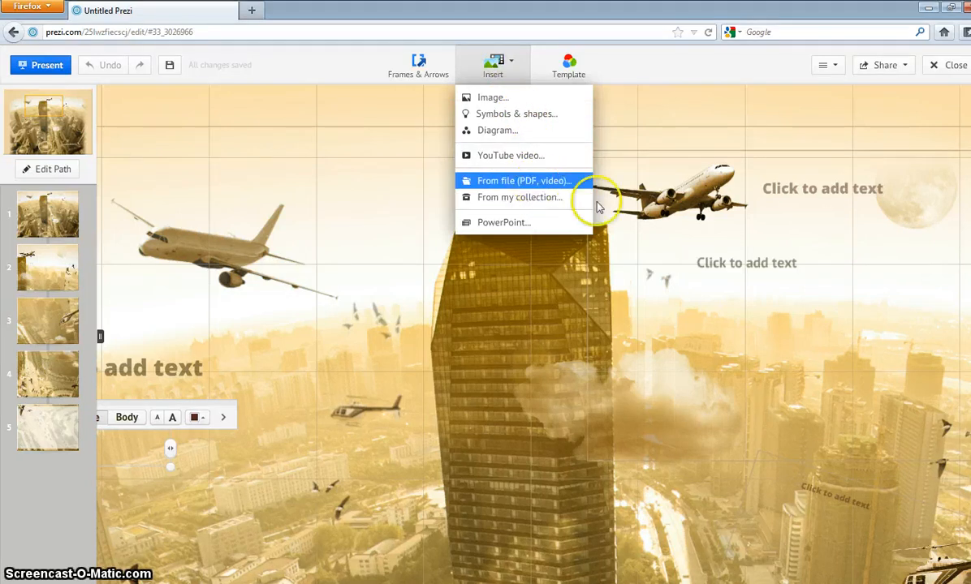
mouse_move(524, 235)
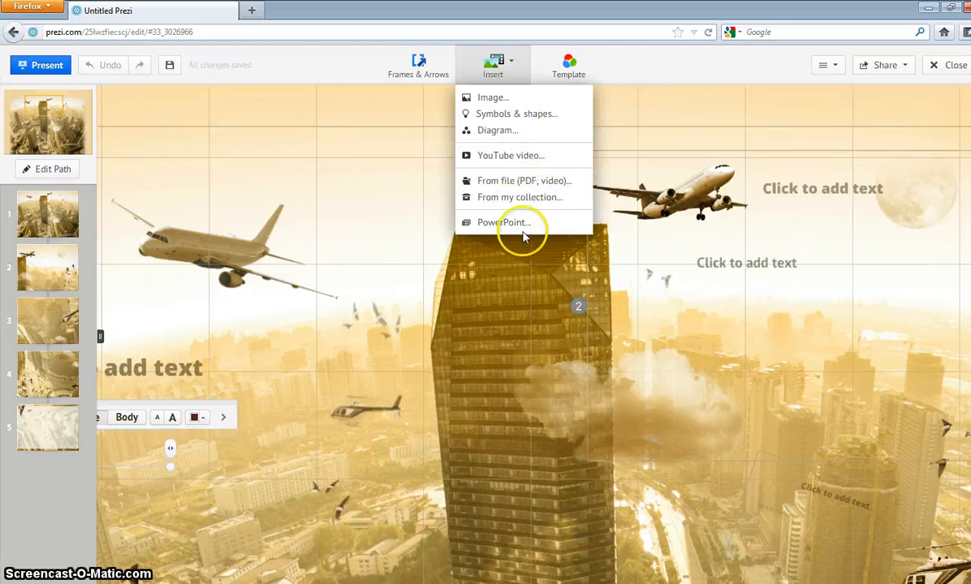
left_click(568, 65)
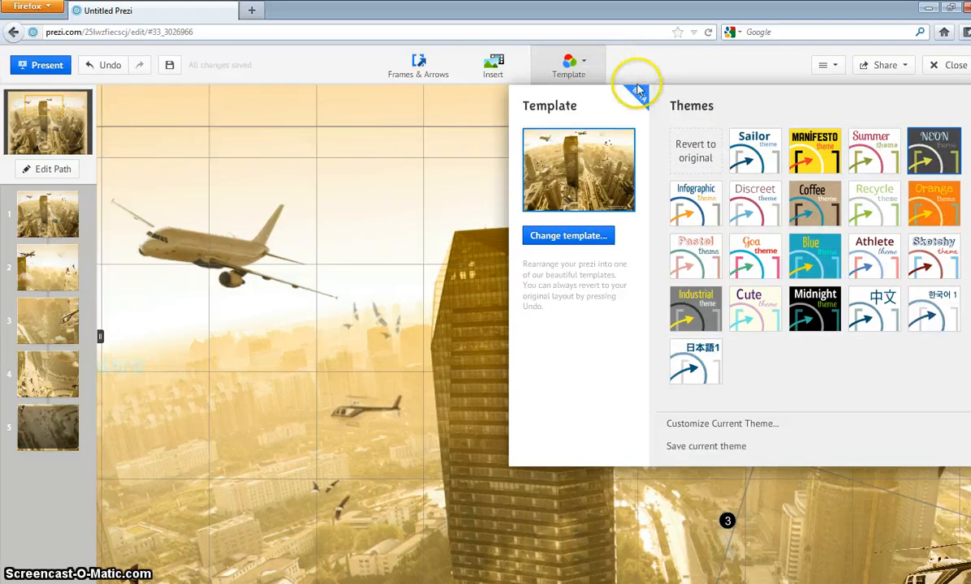
mouse_move(637, 280)
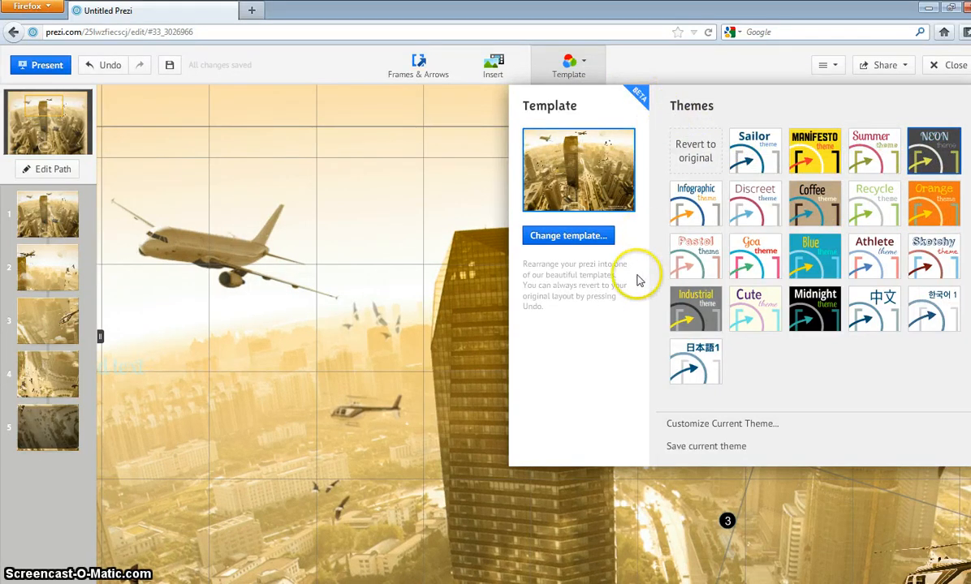
mouse_move(467, 405)
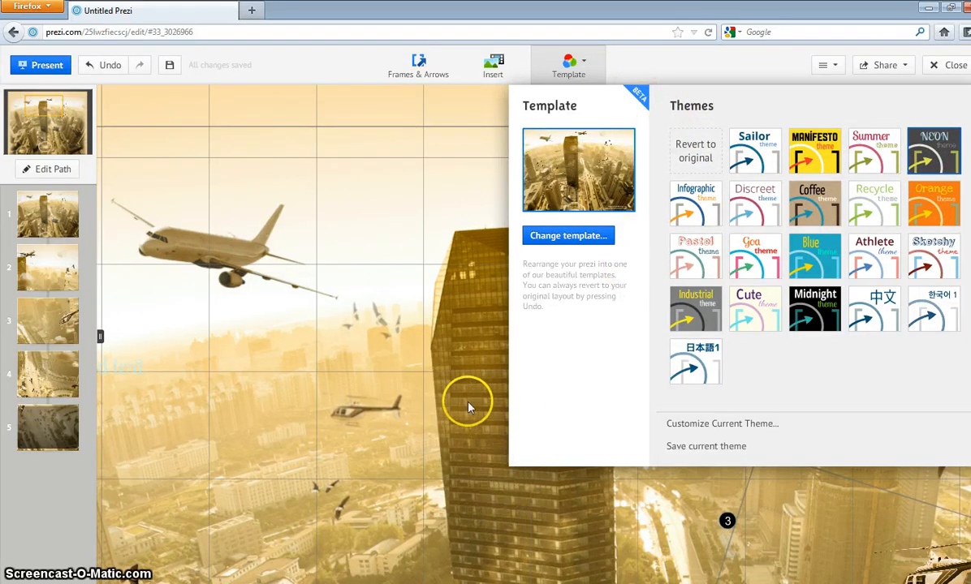
mouse_move(717, 445)
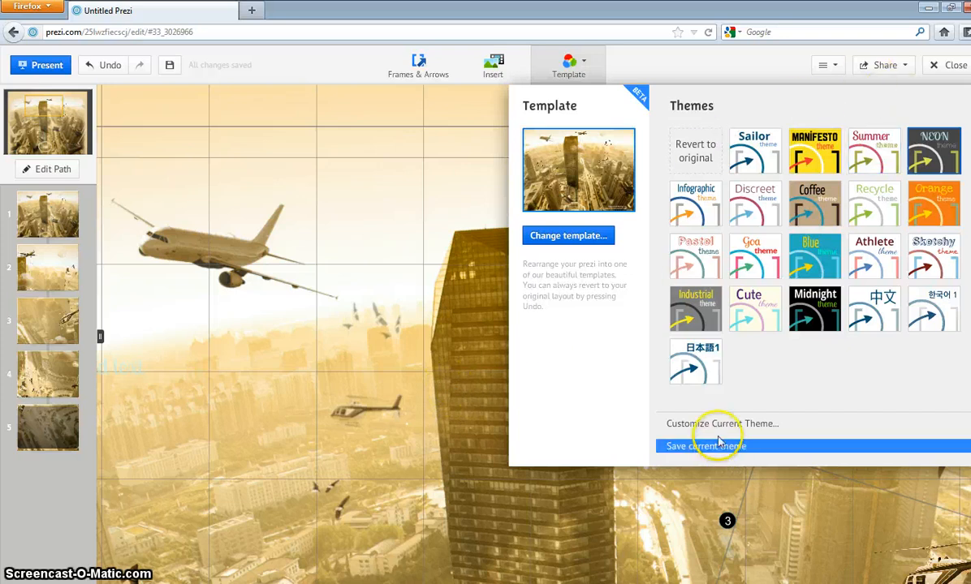
mouse_move(218, 315)
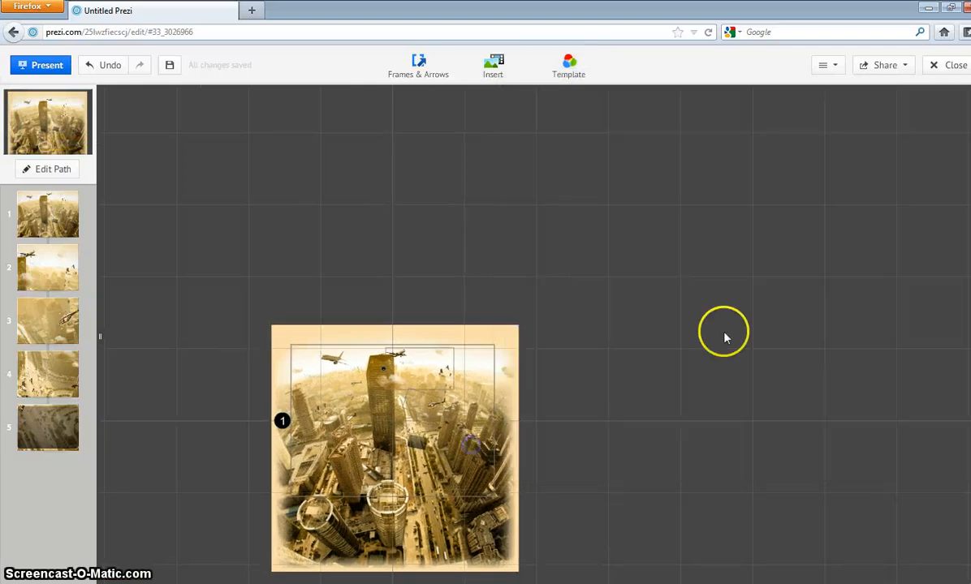
- Choose the Sailor theme from the Template themes grid
left_click(568, 65)
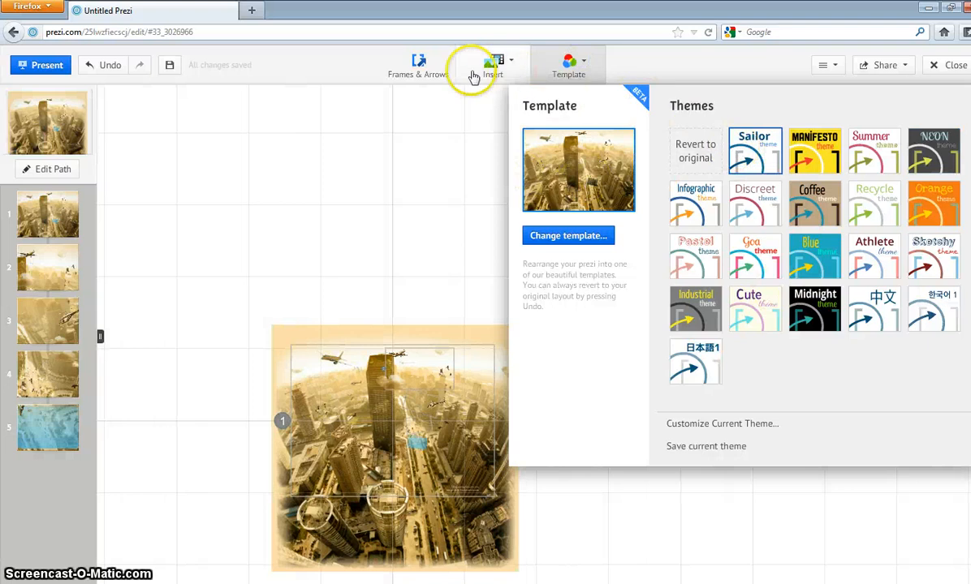
- Add a bracket frame to the canvas as step 6 via Frames & Arrows
left_click(418, 65)
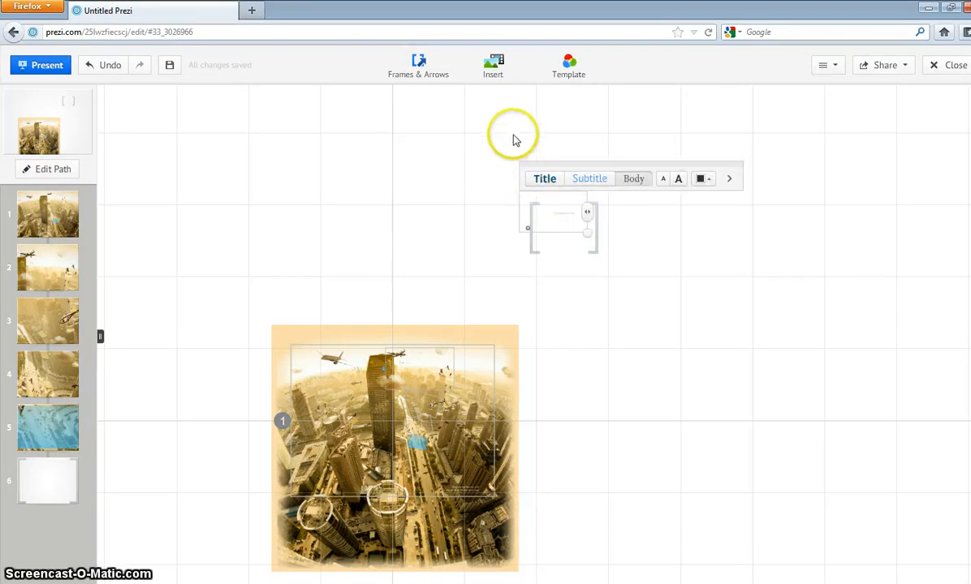
mouse_move(508, 291)
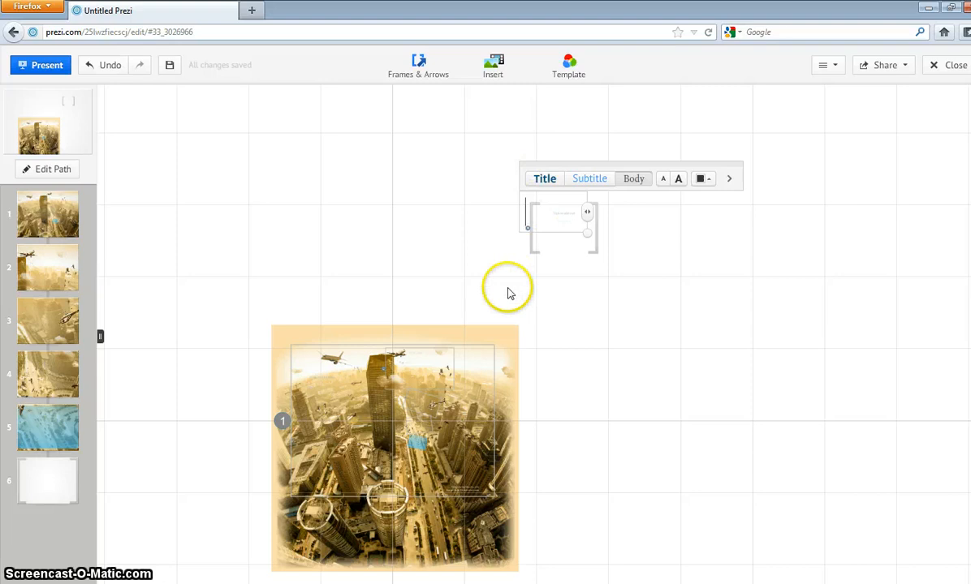